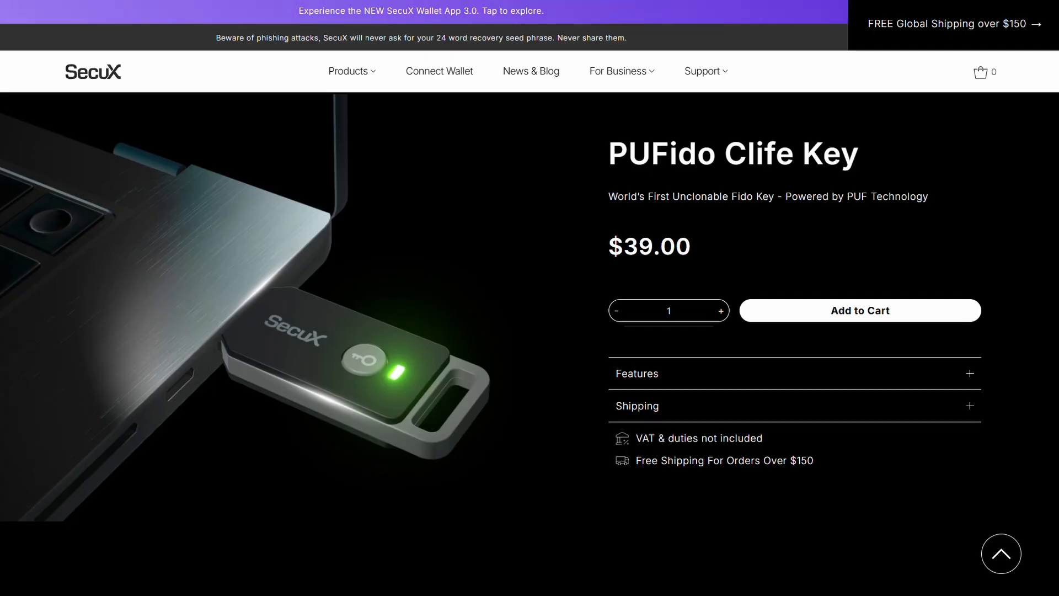
pyautogui.scroll(-3)
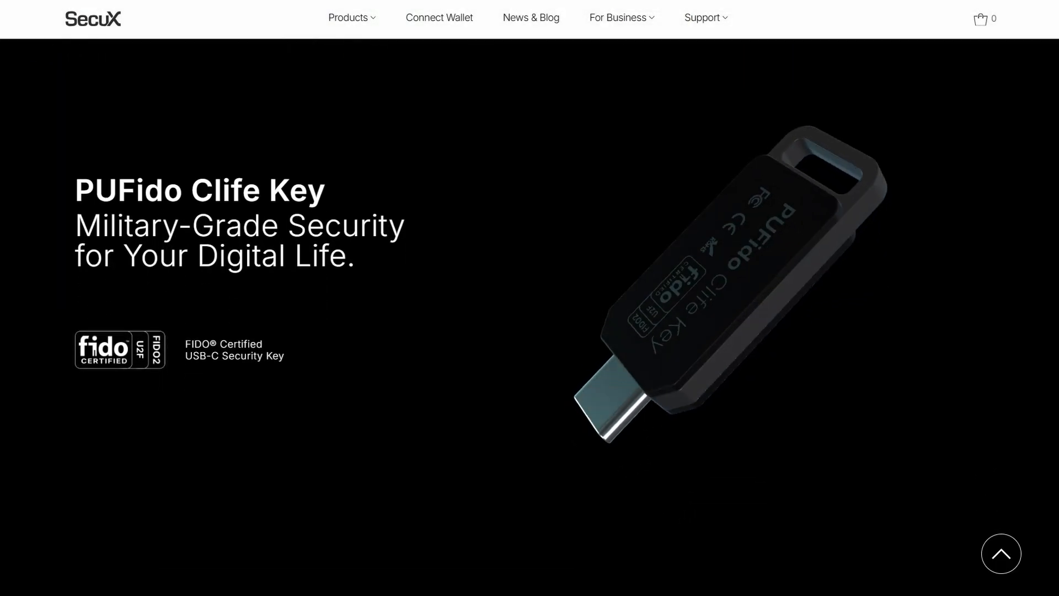